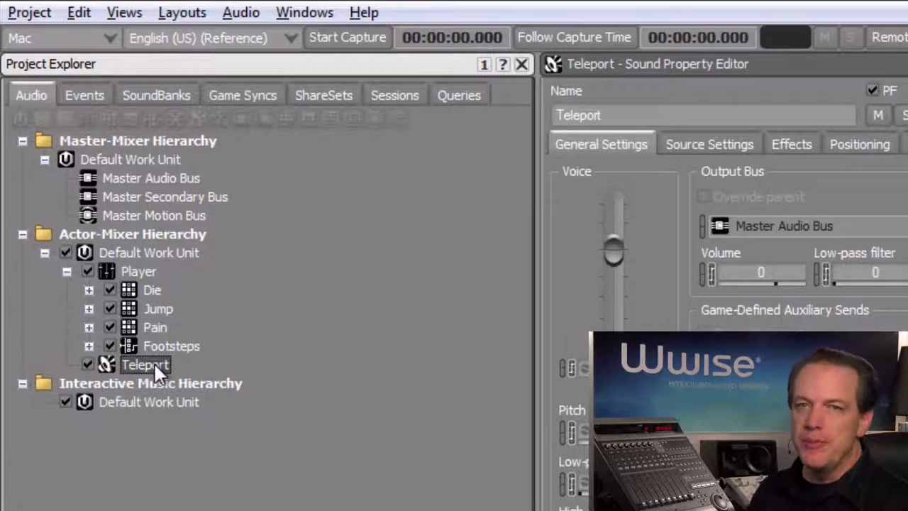
Select the Teleport sound under Player to show its empty effect slots.
left_click(792, 145)
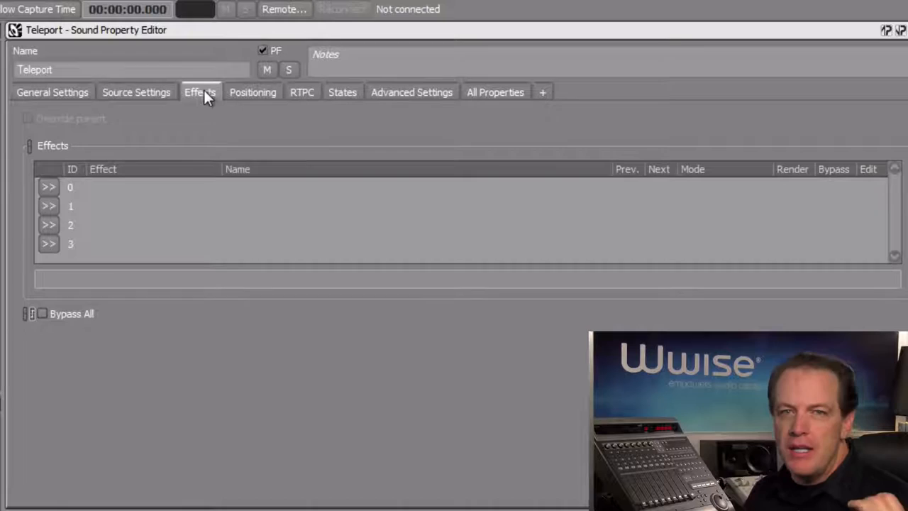
mouse_move(133, 206)
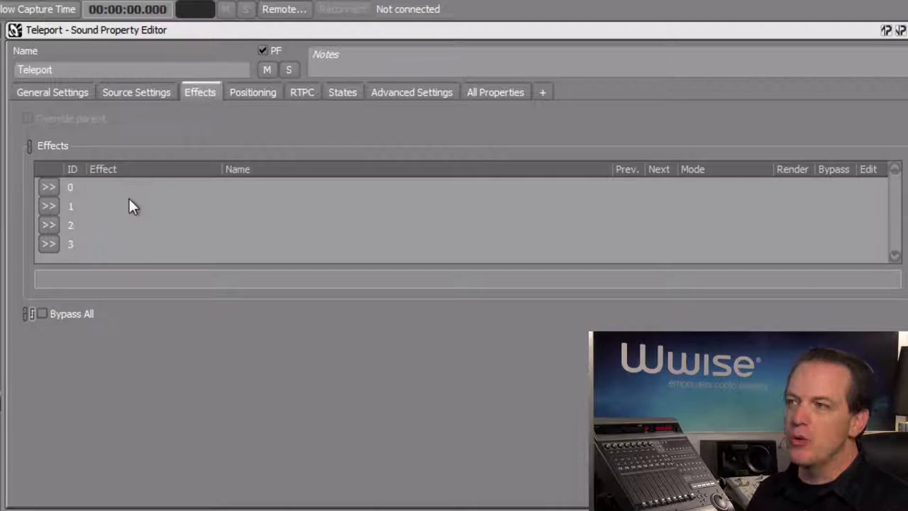
Assign a Wwise Delay with the Echoes_Linear preset to effect slot 0.
left_click(49, 187)
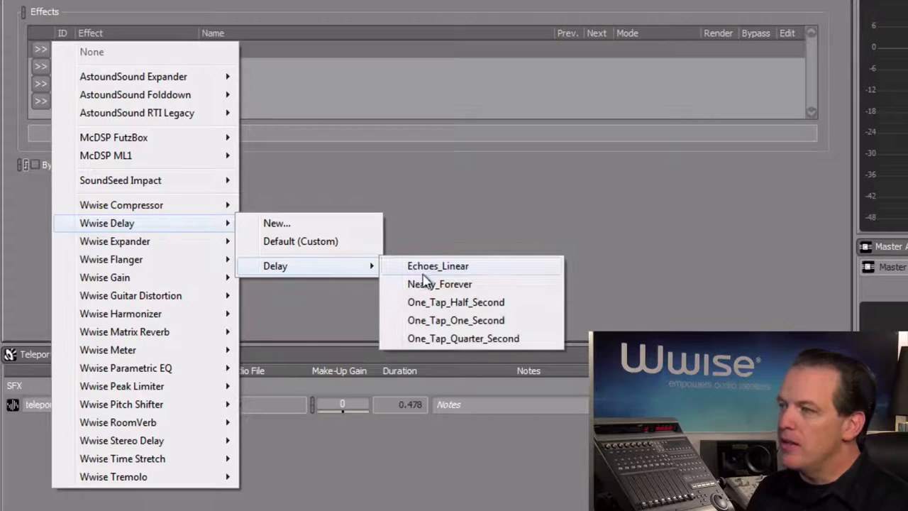
left_click(437, 265)
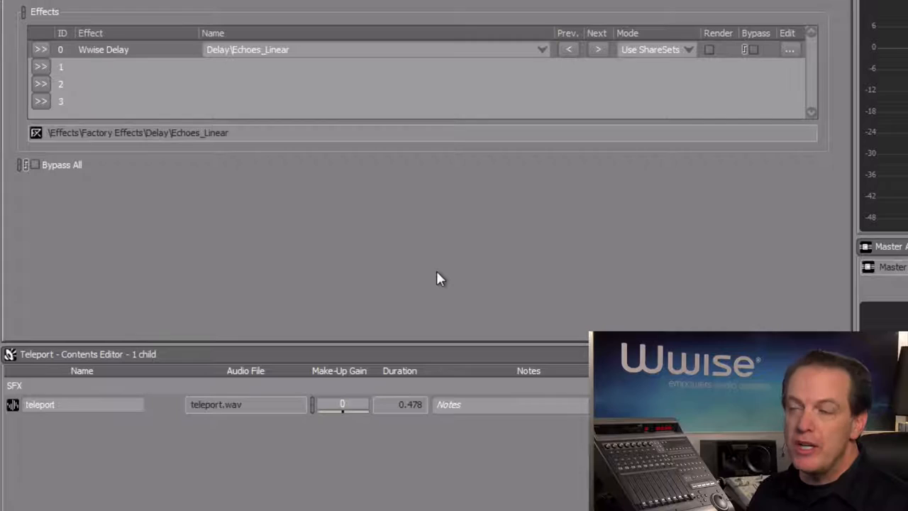
mouse_move(525, 271)
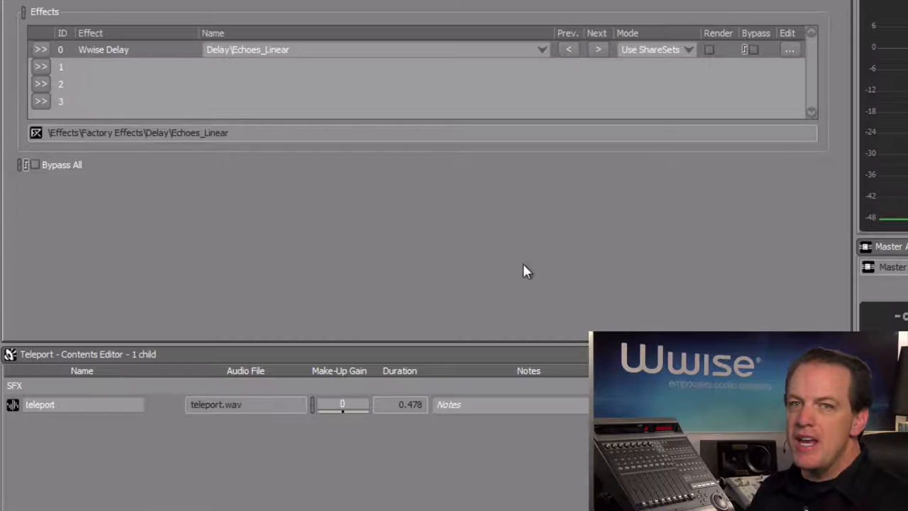
Step the Wwise Delay through presets until it uses One_Tap_Half_Second.
left_click(599, 48)
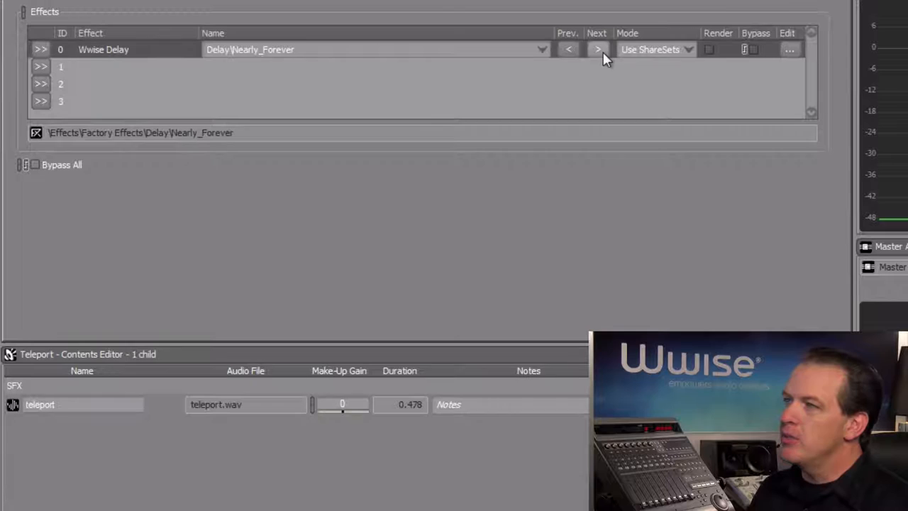
left_click(599, 48)
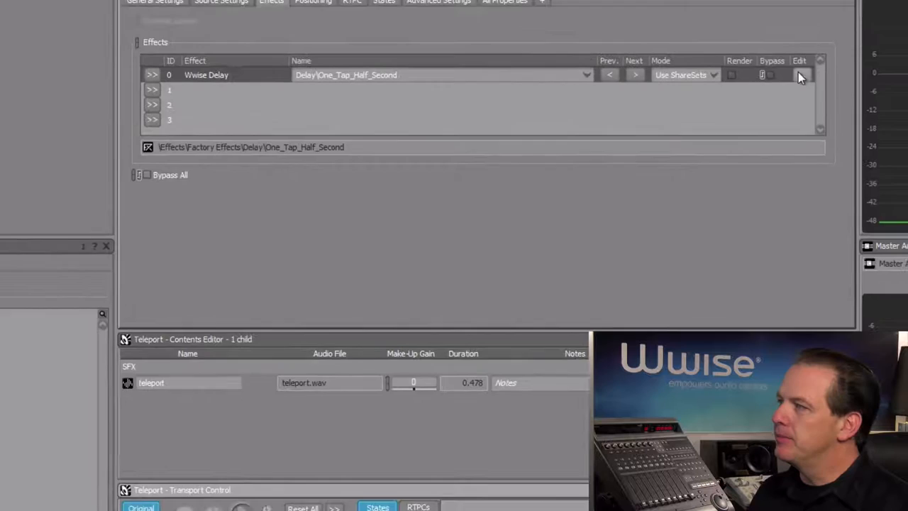
left_click(800, 74)
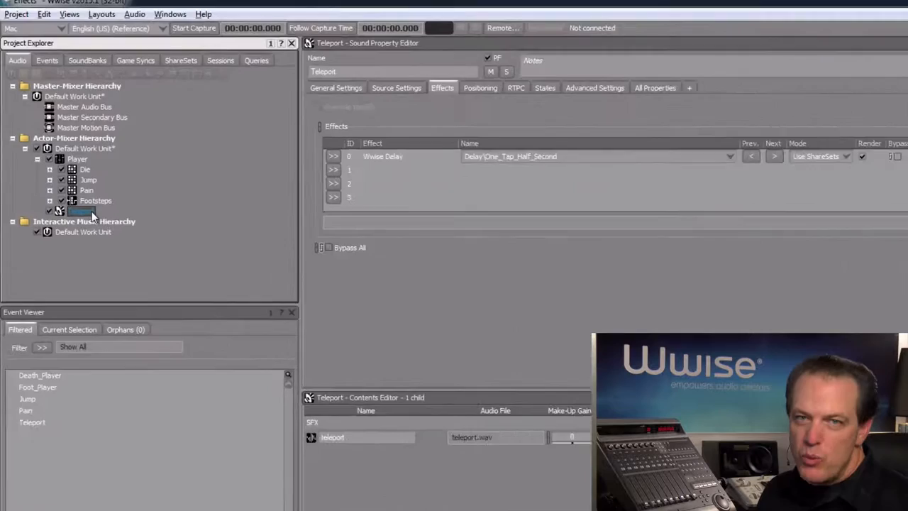
Create a new child auxiliary bus under the Master Audio Bus.
left_click(96, 201)
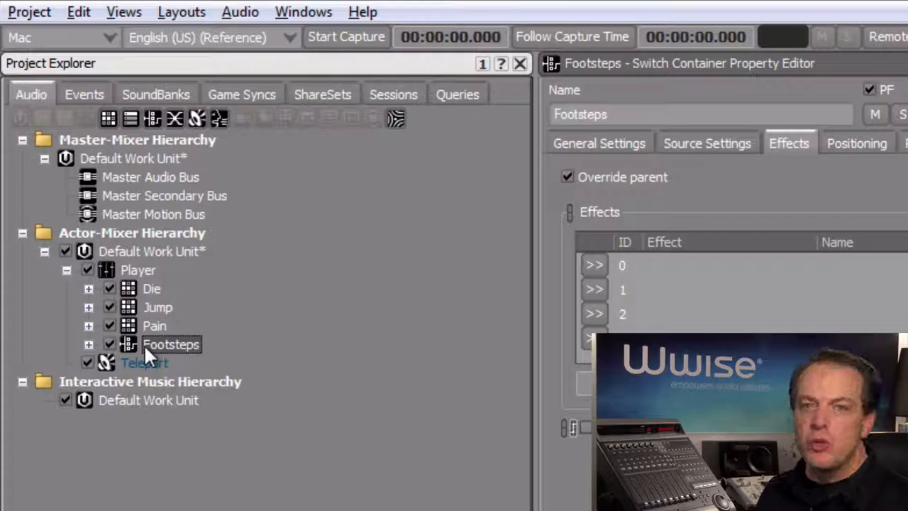
left_click(150, 176)
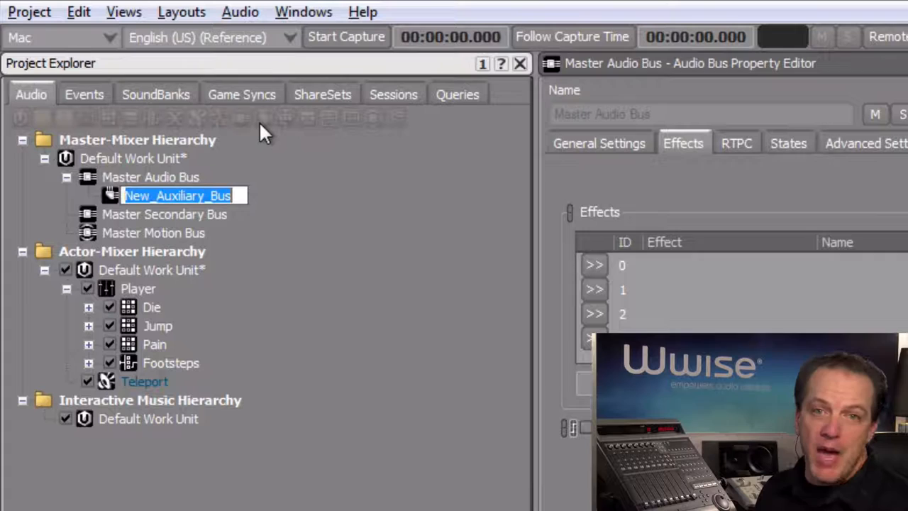
Rename the new auxiliary bus to env_corridor.
type("env_corridor")
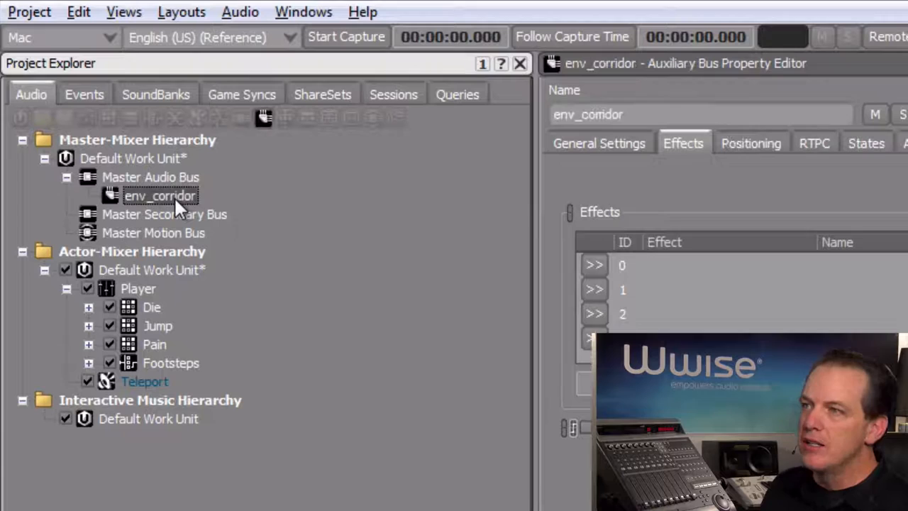
Assign a Wwise RoomVerb with the Room_Large preset to env_corridor's first effect slot.
left_click(594, 266)
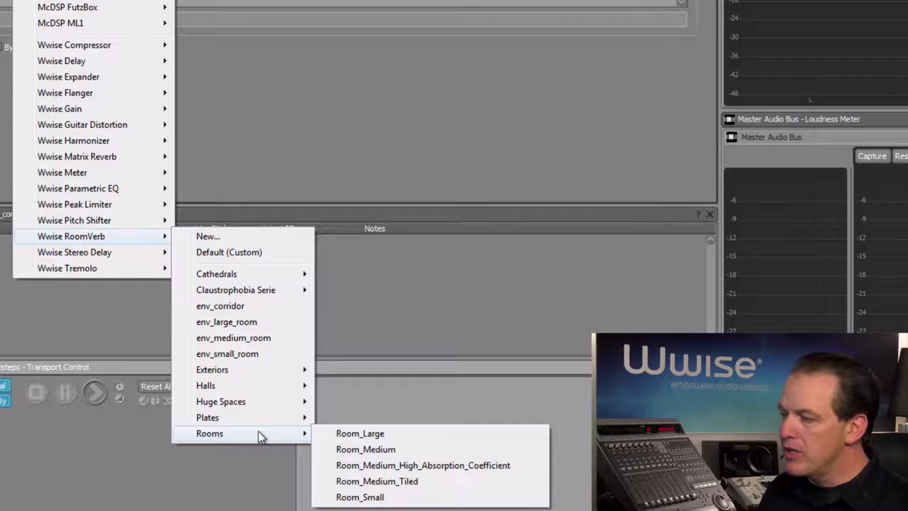
left_click(360, 432)
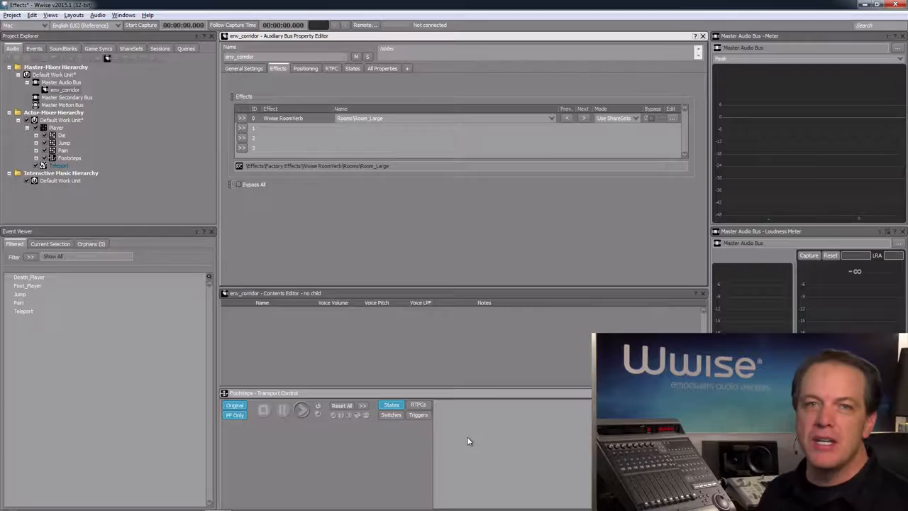
Set env_corridor as Player's first user-defined auxiliary send and raise its volume.
left_click(57, 128)
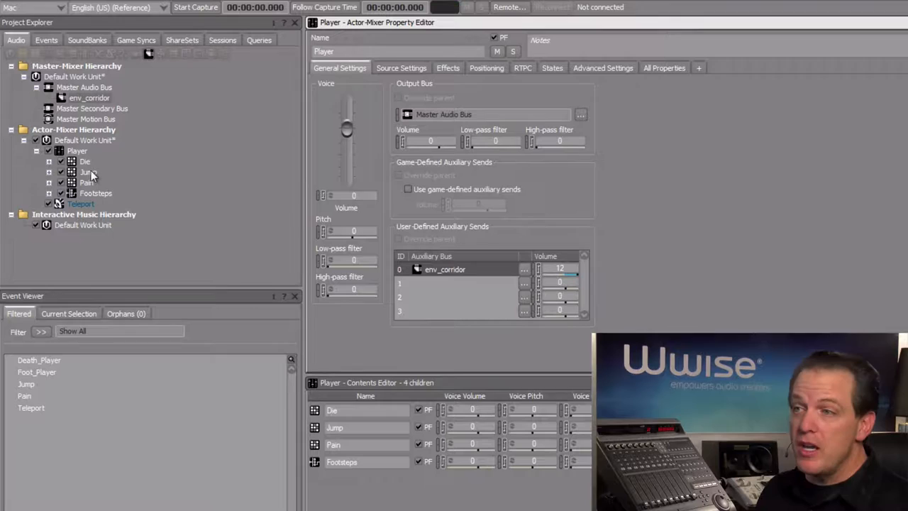
Inspect the Die container's inherited send, then return to the Player actor-mixer.
left_click(85, 162)
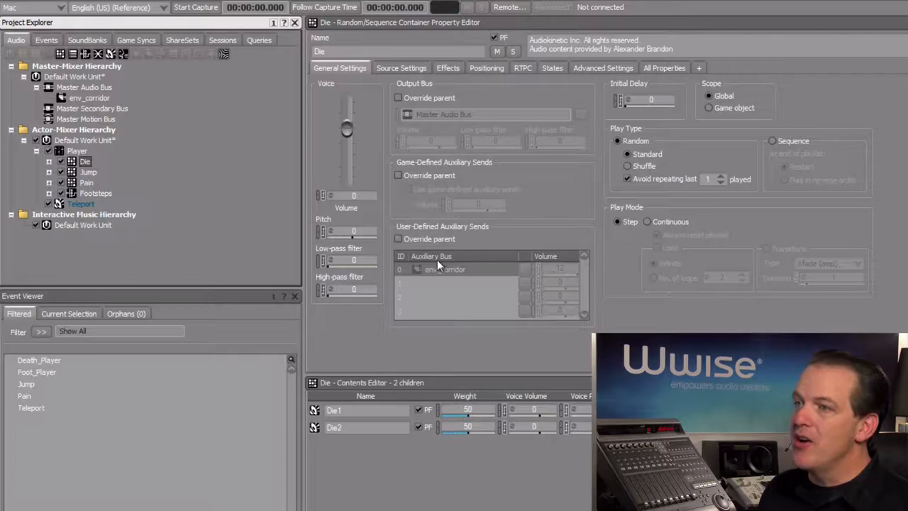
left_click(77, 150)
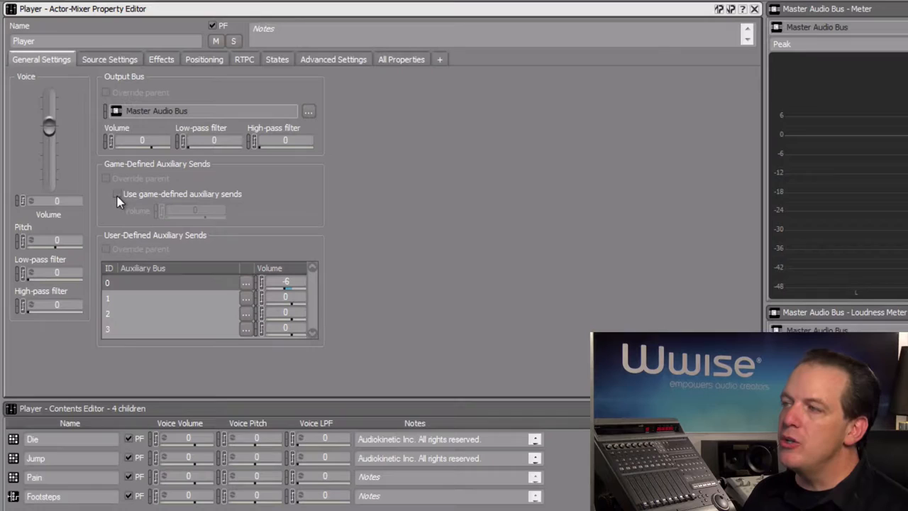
Enable game-defined auxiliary sends on the Player actor-mixer.
left_click(117, 193)
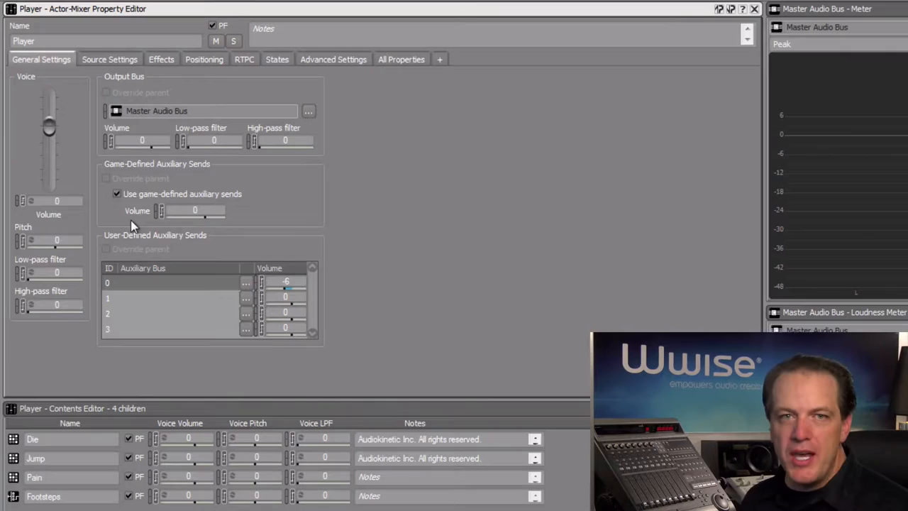